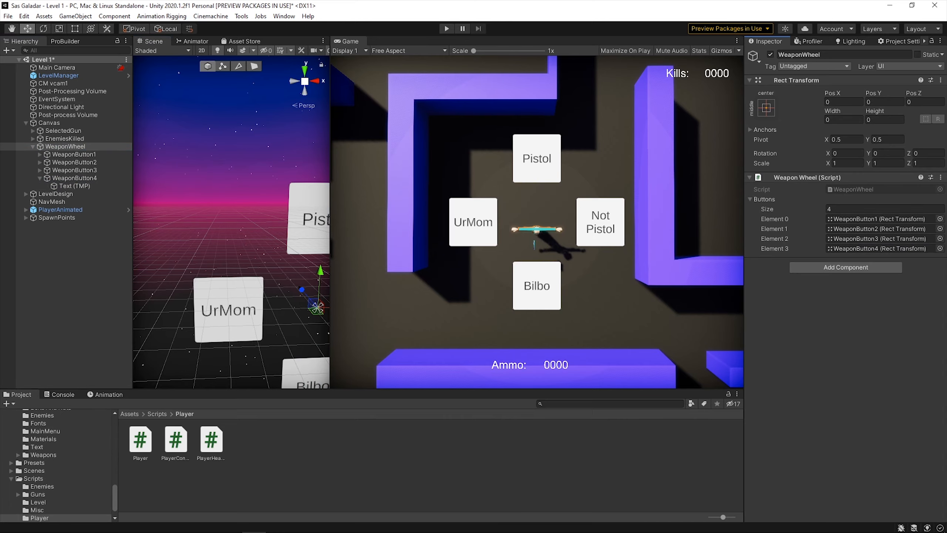
Start Play mode to test the shotgun in the Level 1 scene.
left_click(446, 28)
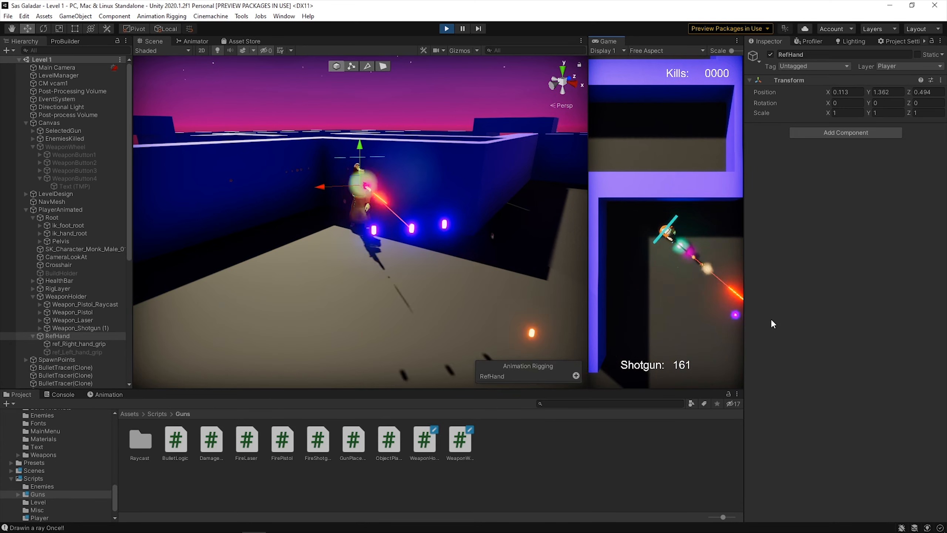
Turn on Maximize On Play and run the level to try the pistol.
left_click(59, 317)
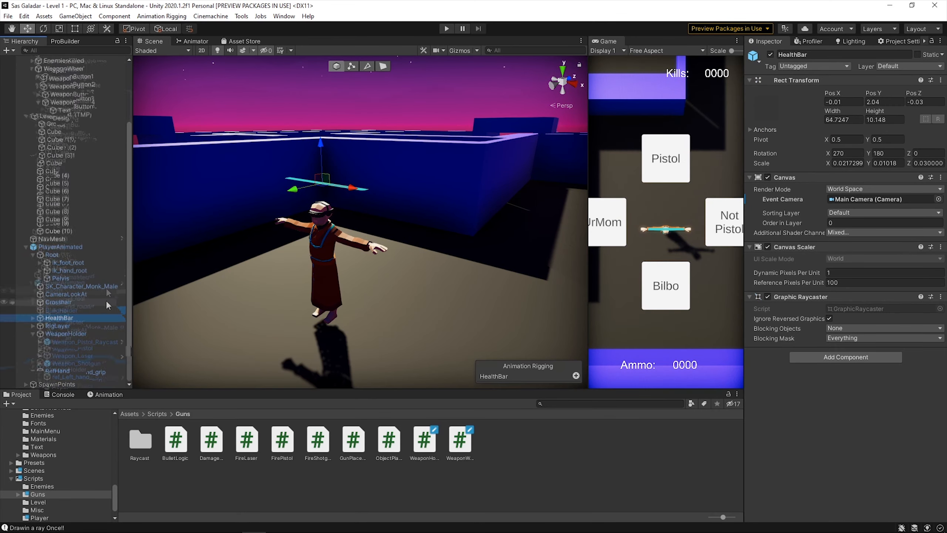
left_click(60, 234)
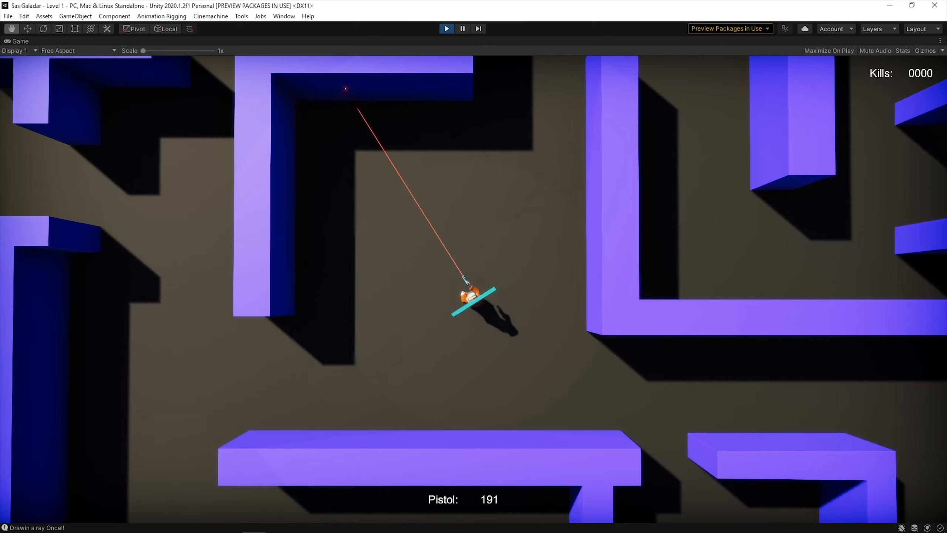
Add the FlameThrower with Magazine and FX_FlameThrower_Embers particles under WeaponHolder.
left_click(473, 296)
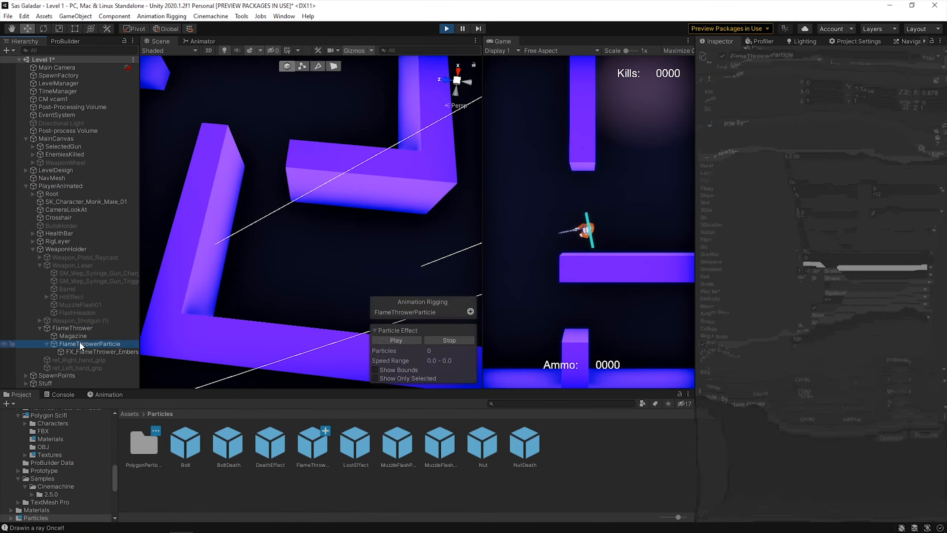
Run the level full-window and shoot the spawning enemies with the shotgun.
left_click(396, 340)
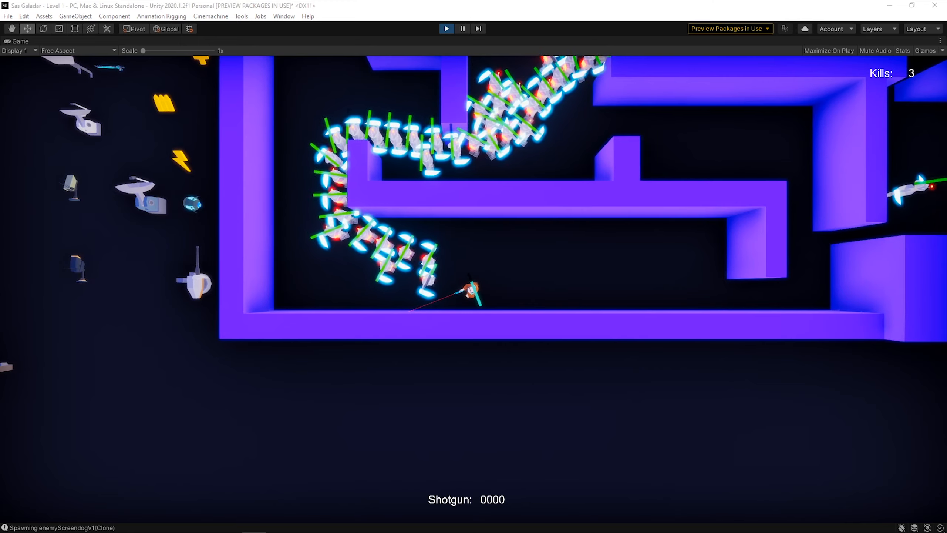
Install High Definition RP and start the project-wide material upgrade.
left_click(446, 29)
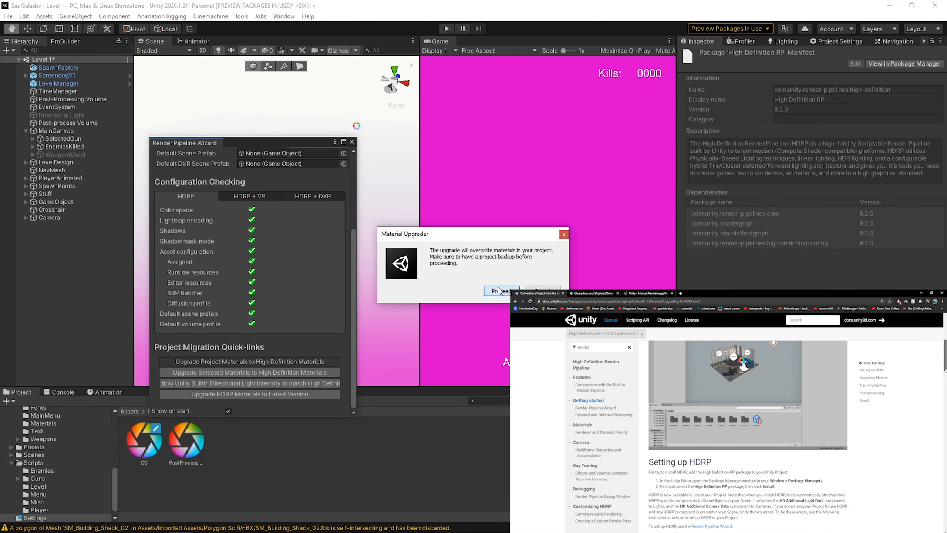
Add volumetric spot lights, then preview the player's HDRP lighting in Play mode.
left_click(501, 291)
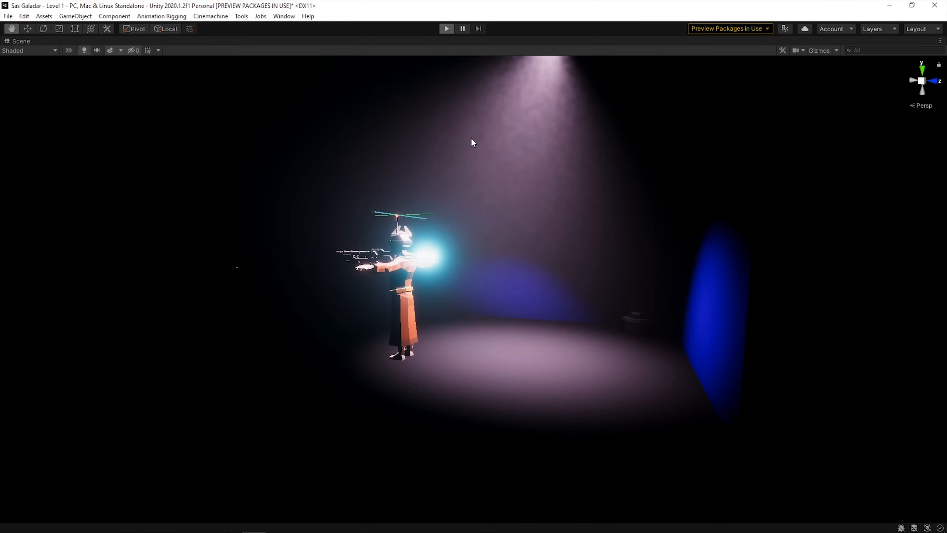
left_click(445, 29)
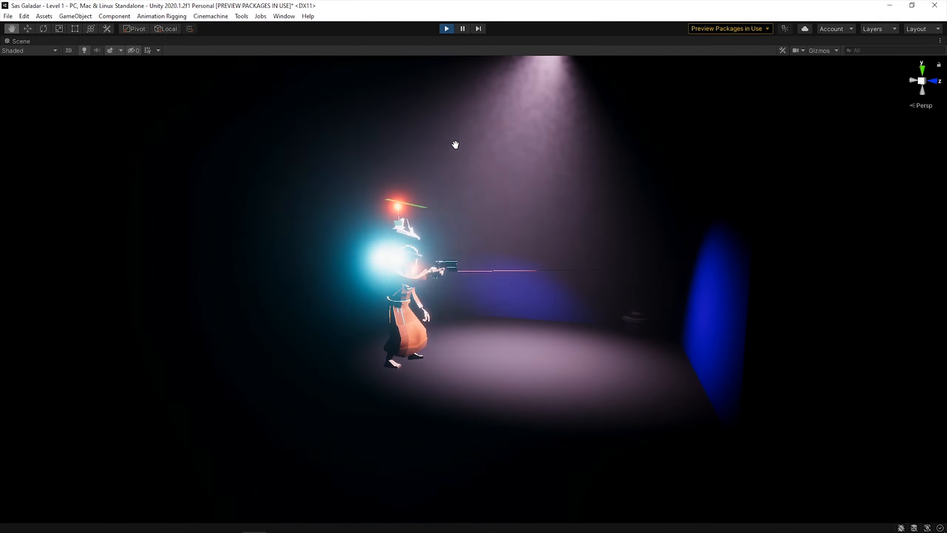